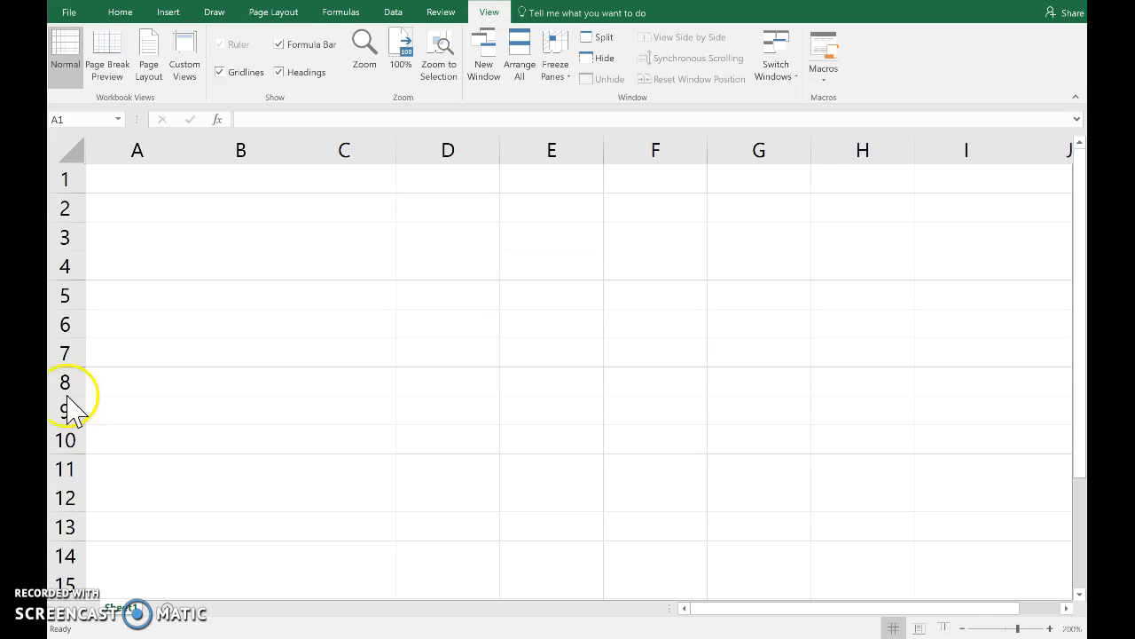
- Enter label n with value 12 in row 1 and label p with value 0.213 in row 2
click(139, 180)
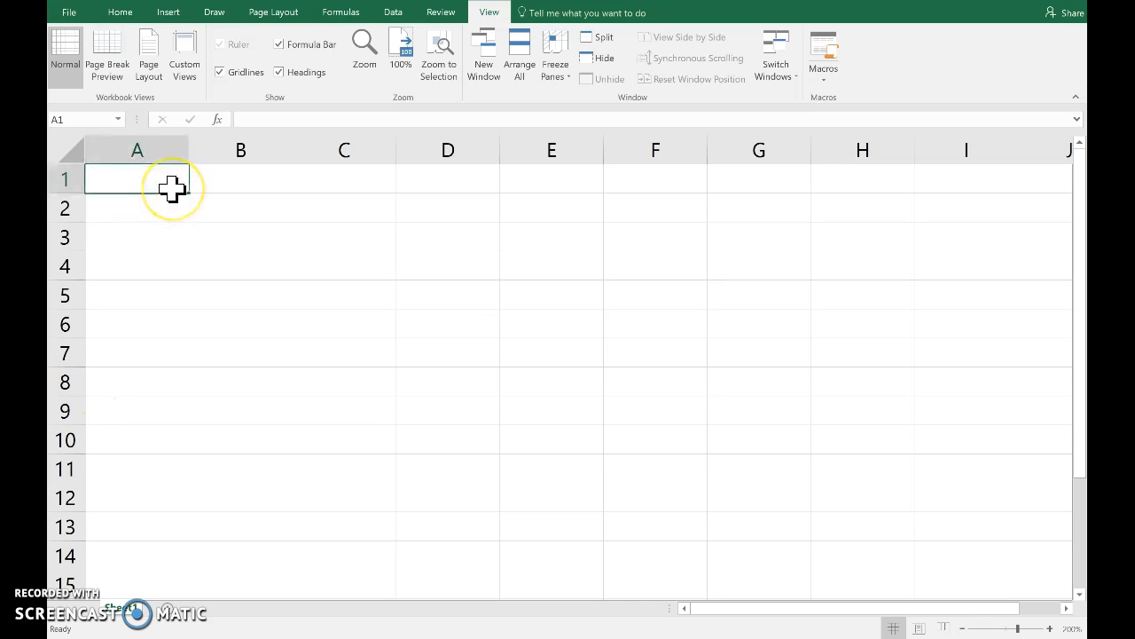
text(n)
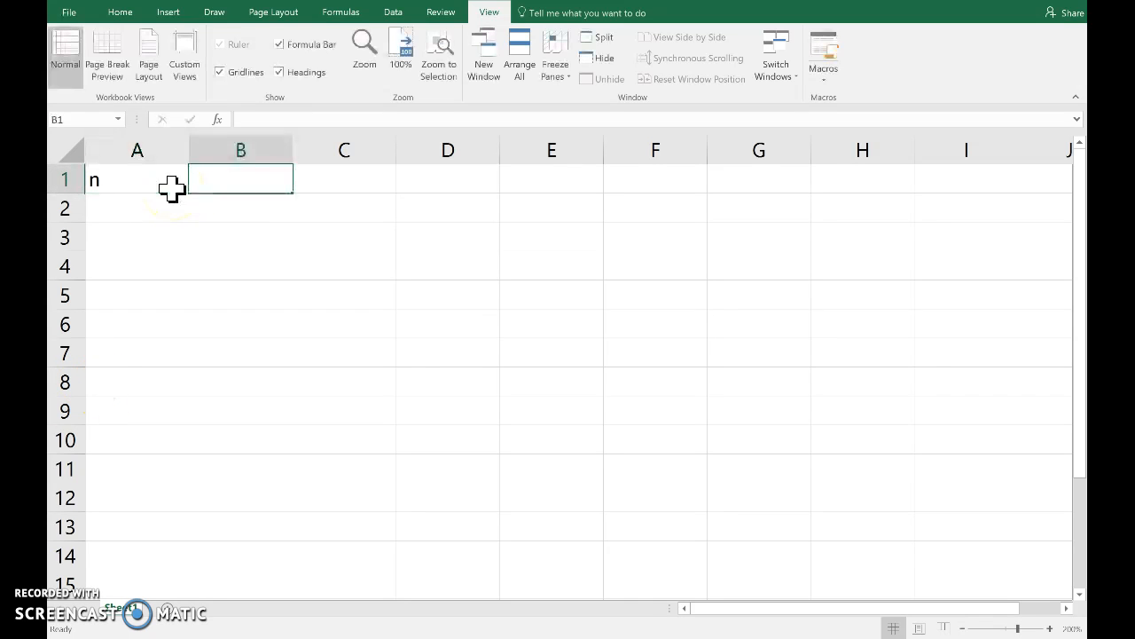
text(12)
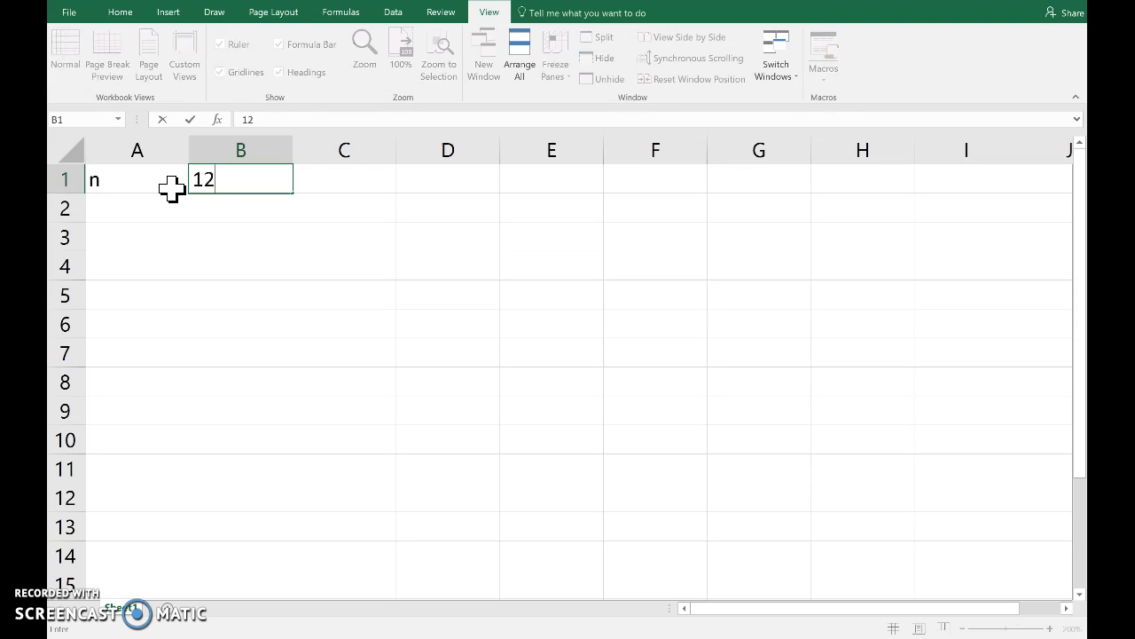
text(p)
click(239, 207)
text(0.213)
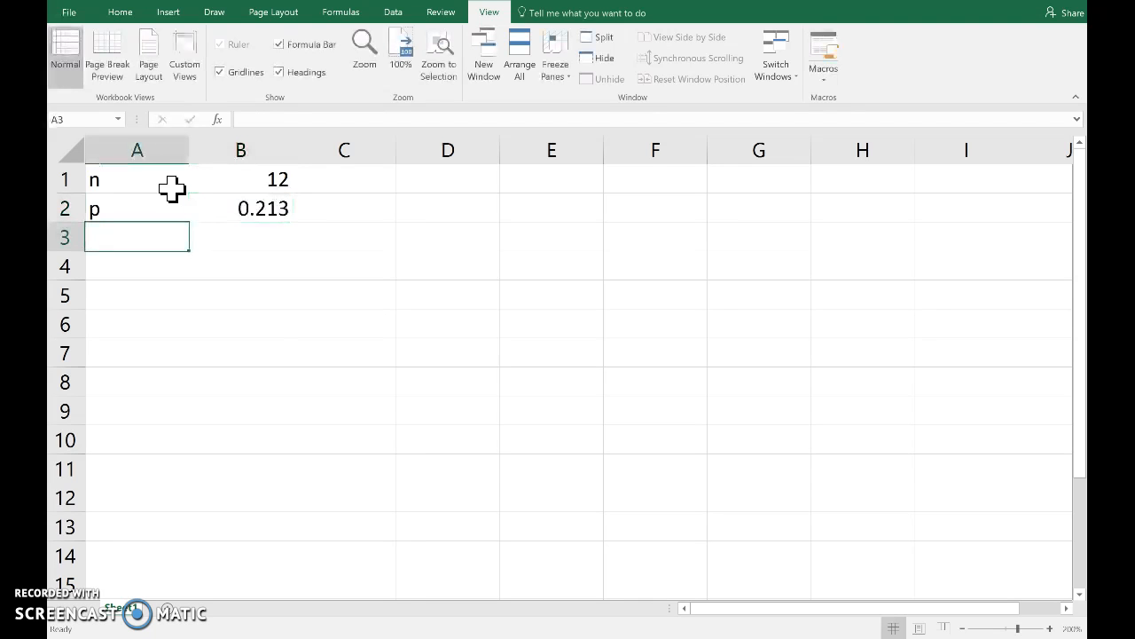
mouse_move(133, 269)
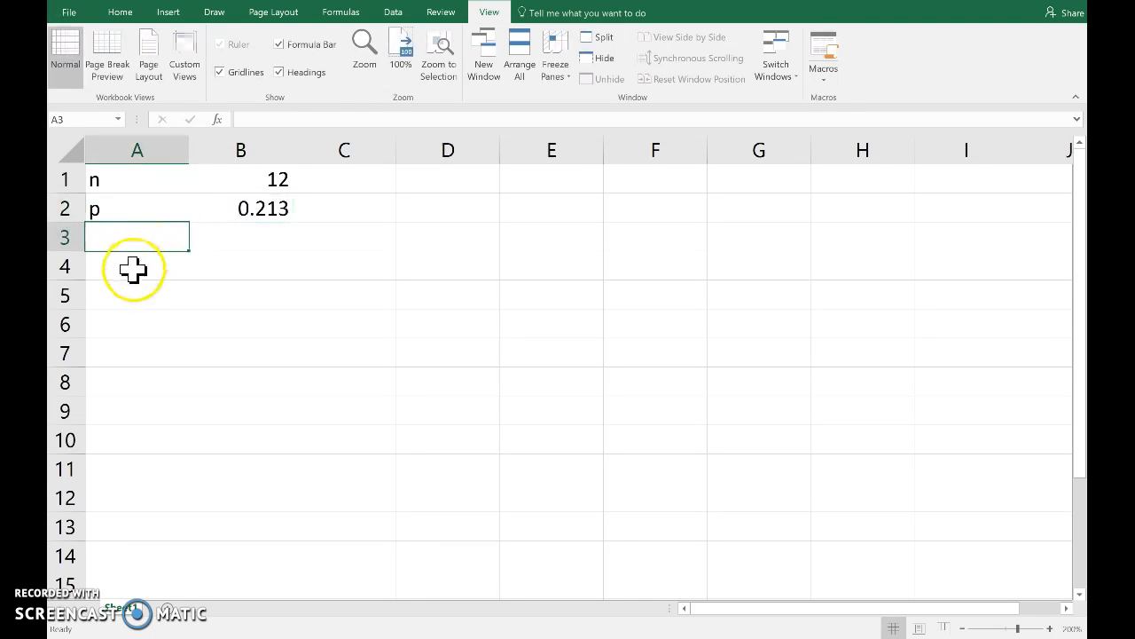
- Add an x heading in A4 and fill the series 0, 1, 2 … down column A
text(x)
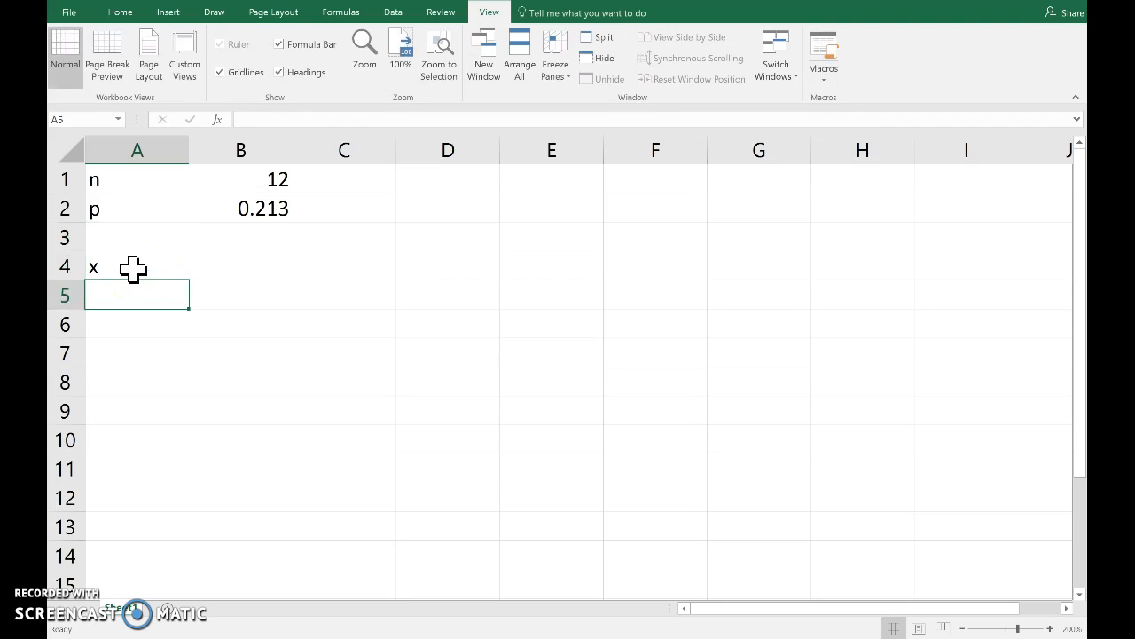
text(0)
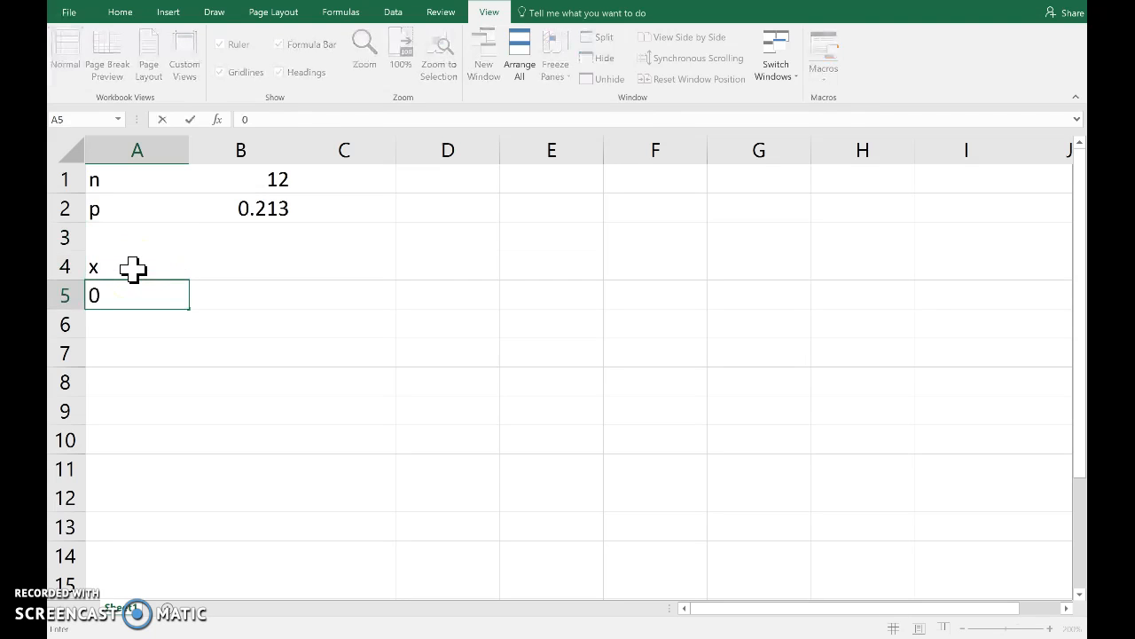
text(1)
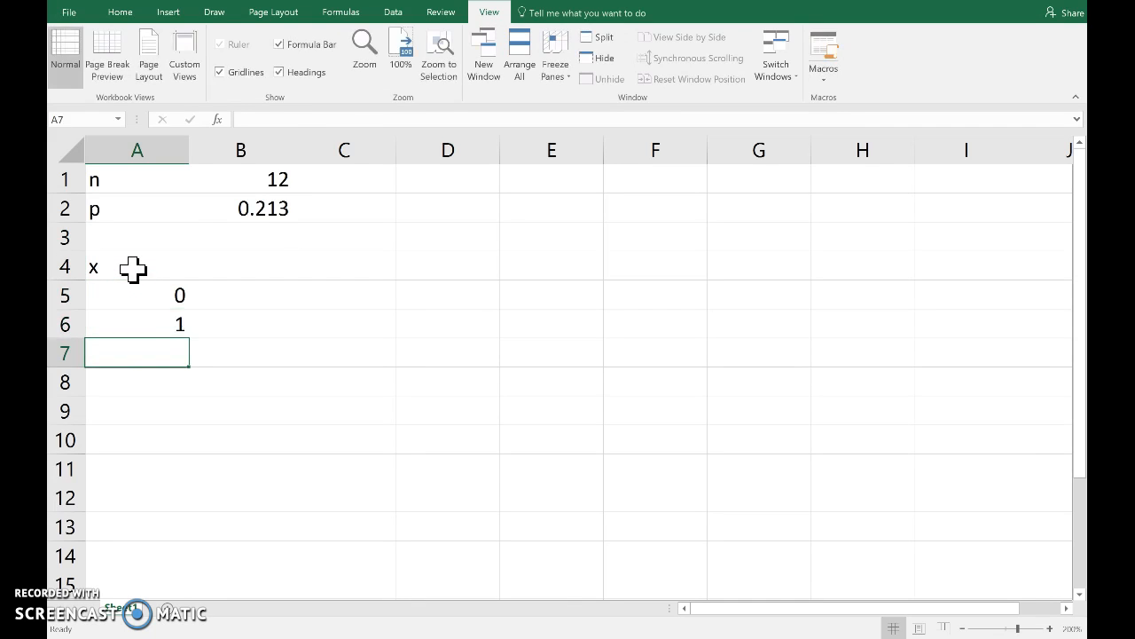
drag(136, 294, 137, 323)
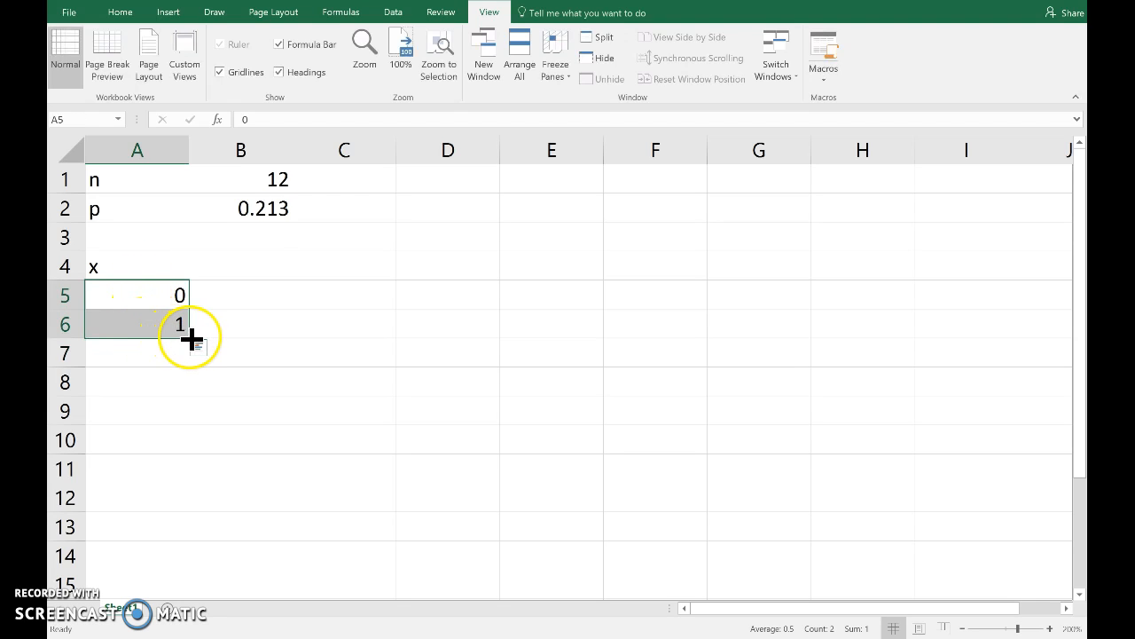
drag(188, 337, 181, 559)
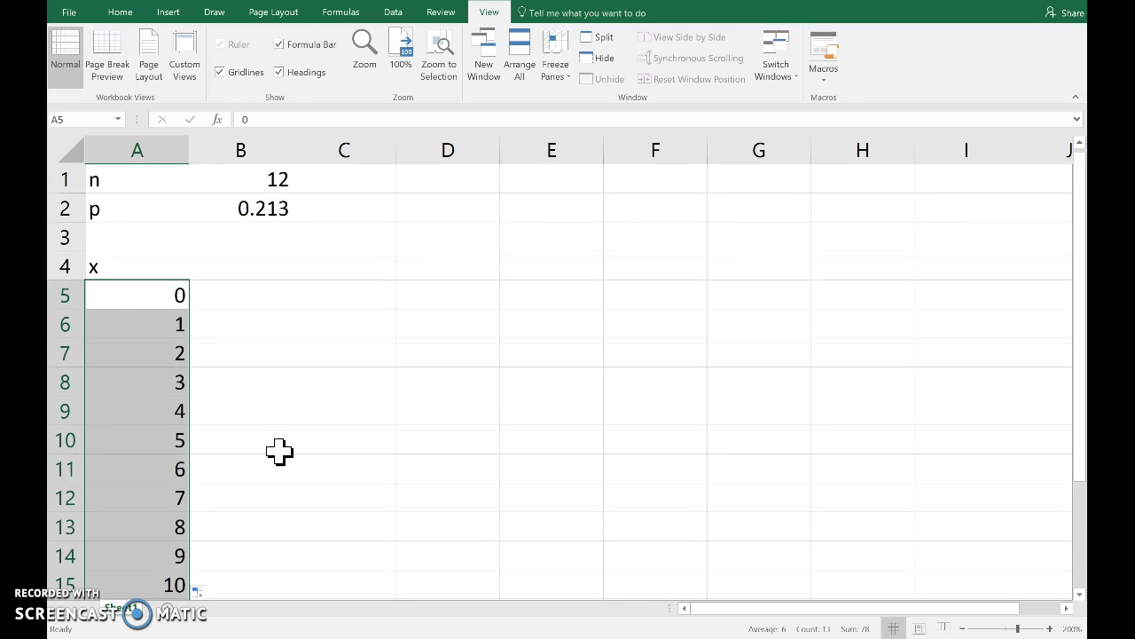
- Enter the heading P(X=x) in B4 beside the x heading
text(P)
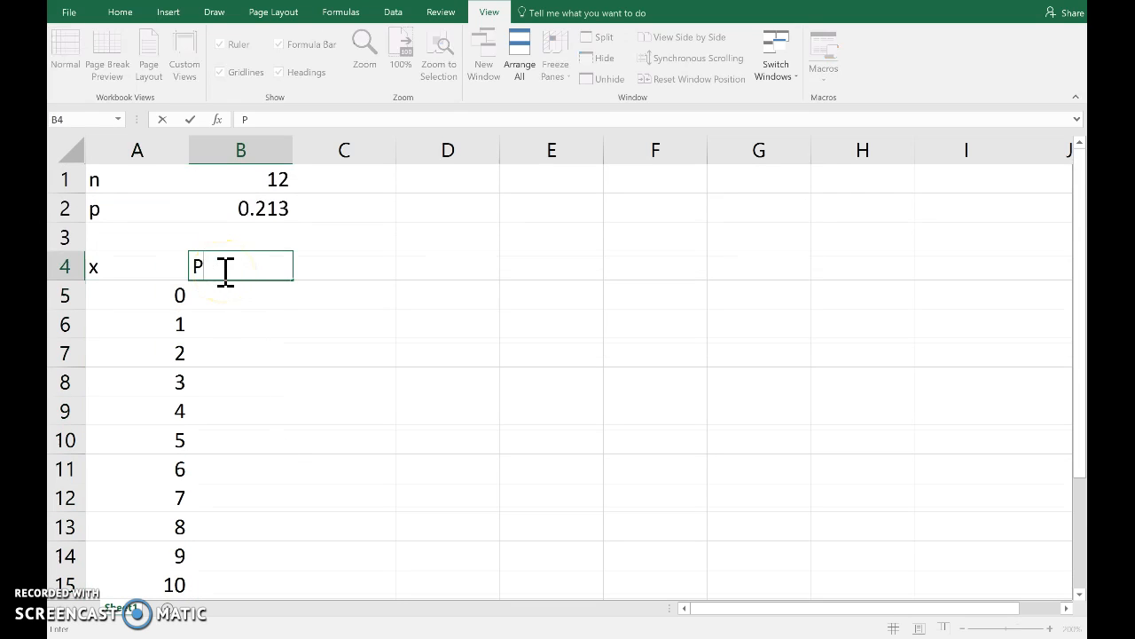
text((X=x)
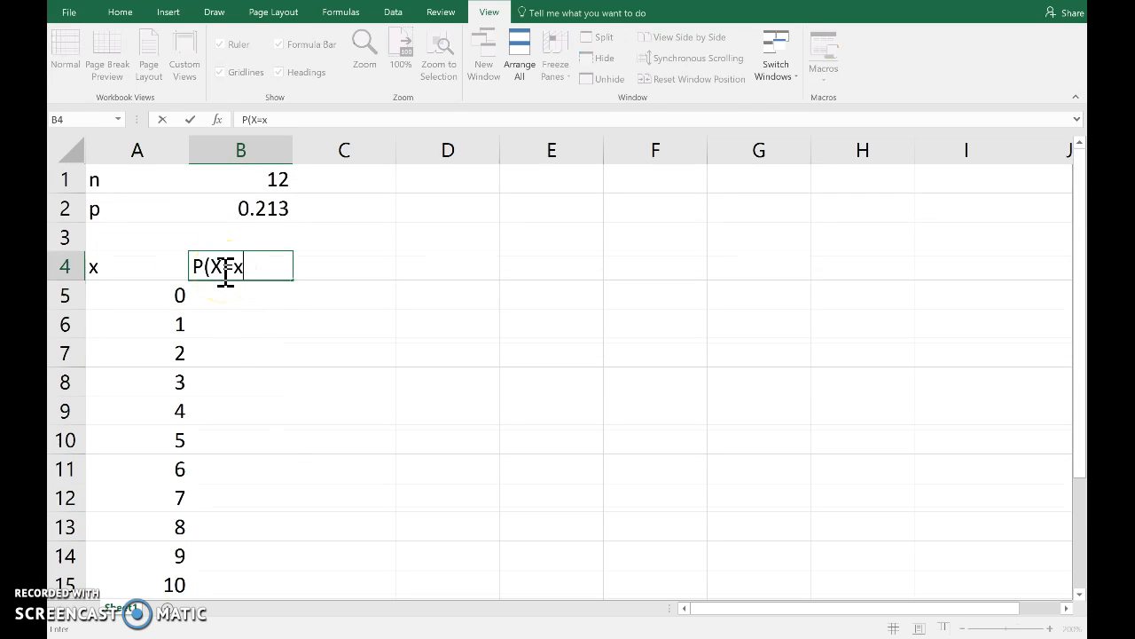
key(enter)
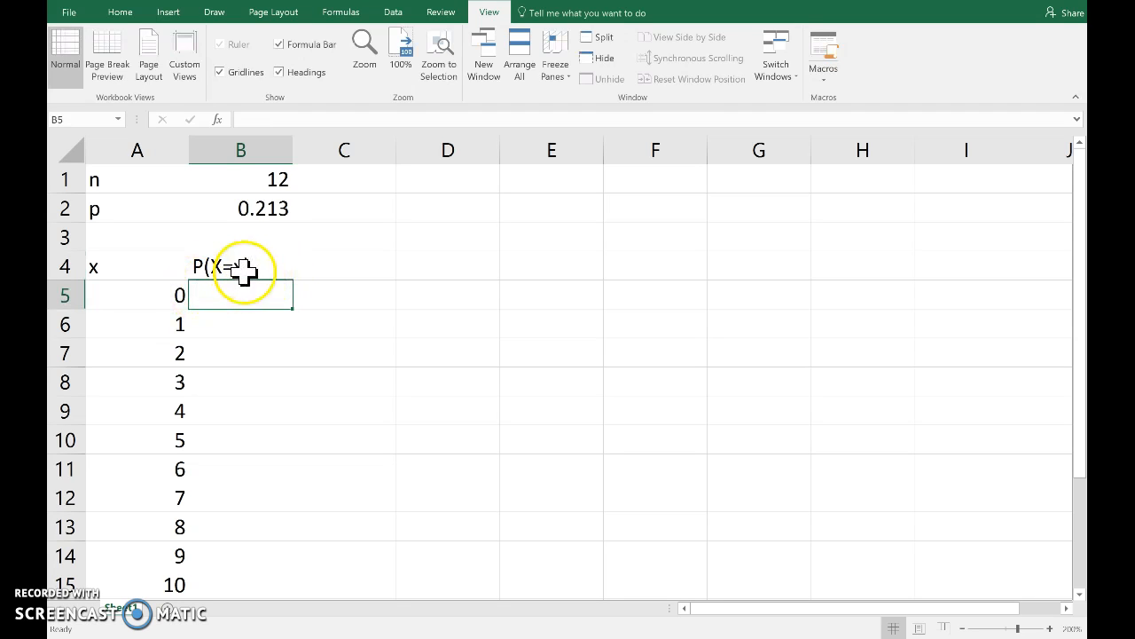
- Begin =binom.dist( in B5 with the x value in A5 as the first argument
text(=)
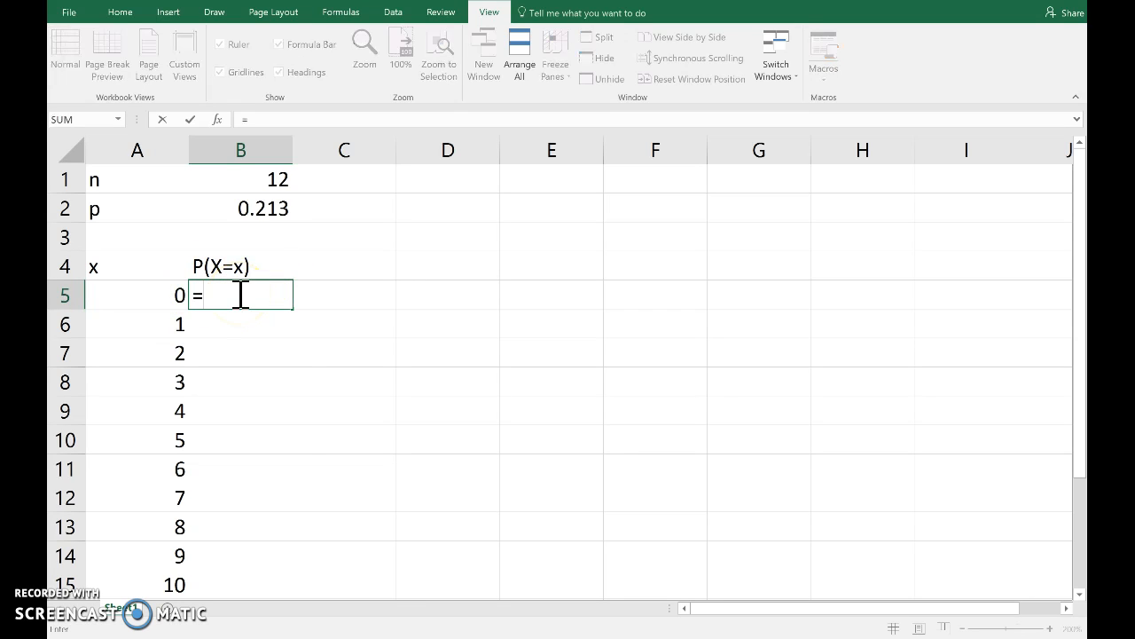
text(bino)
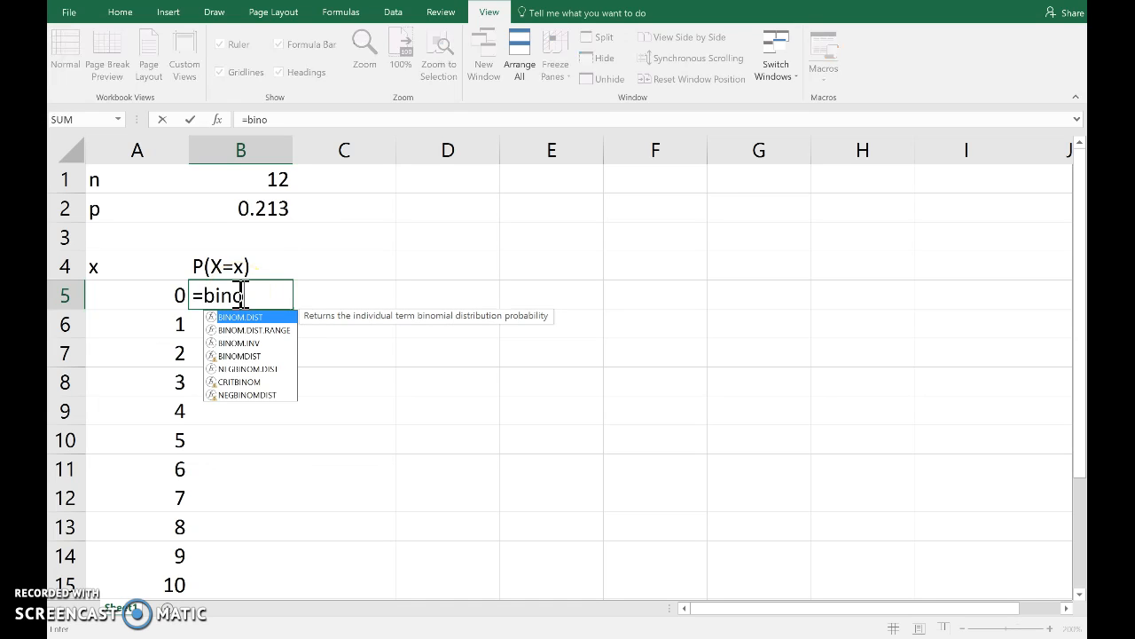
text(m.dis)
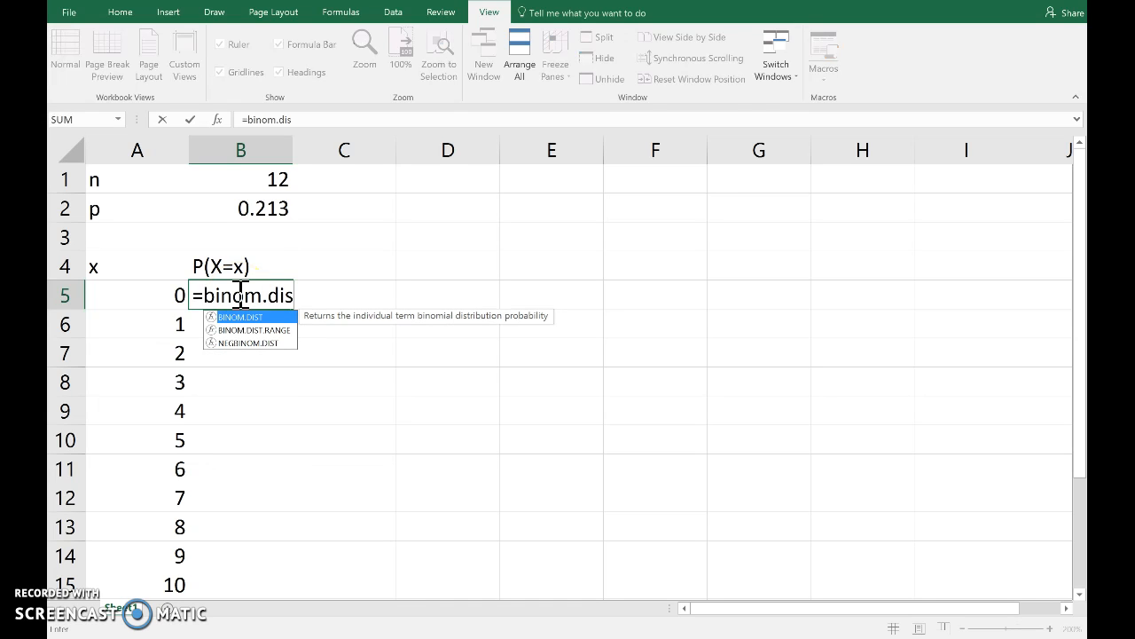
text(t()
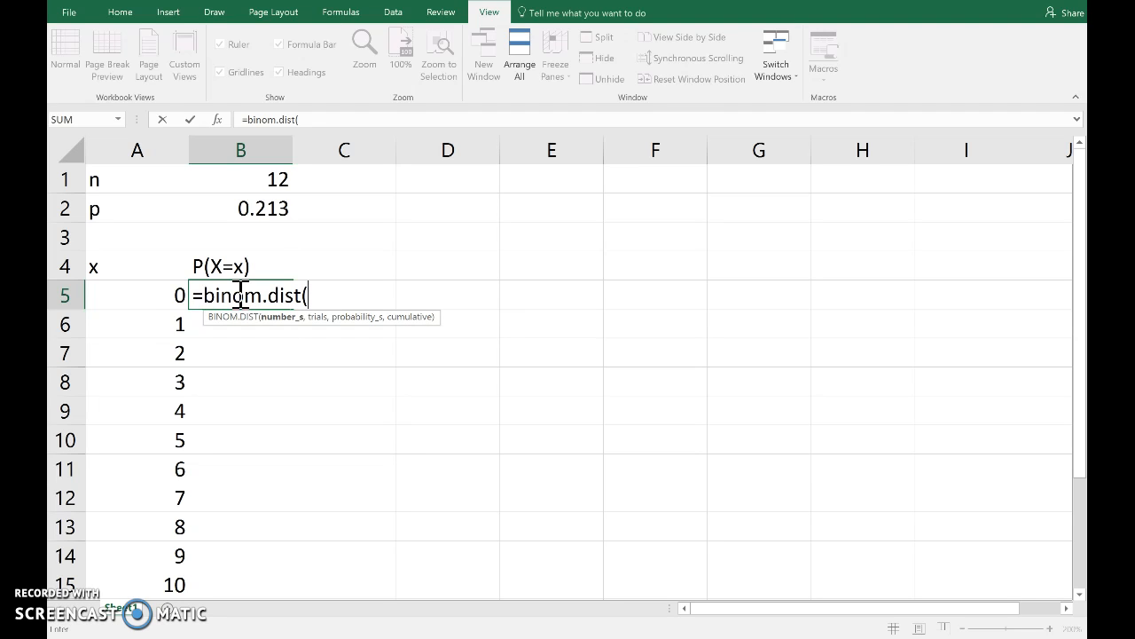
click(138, 294)
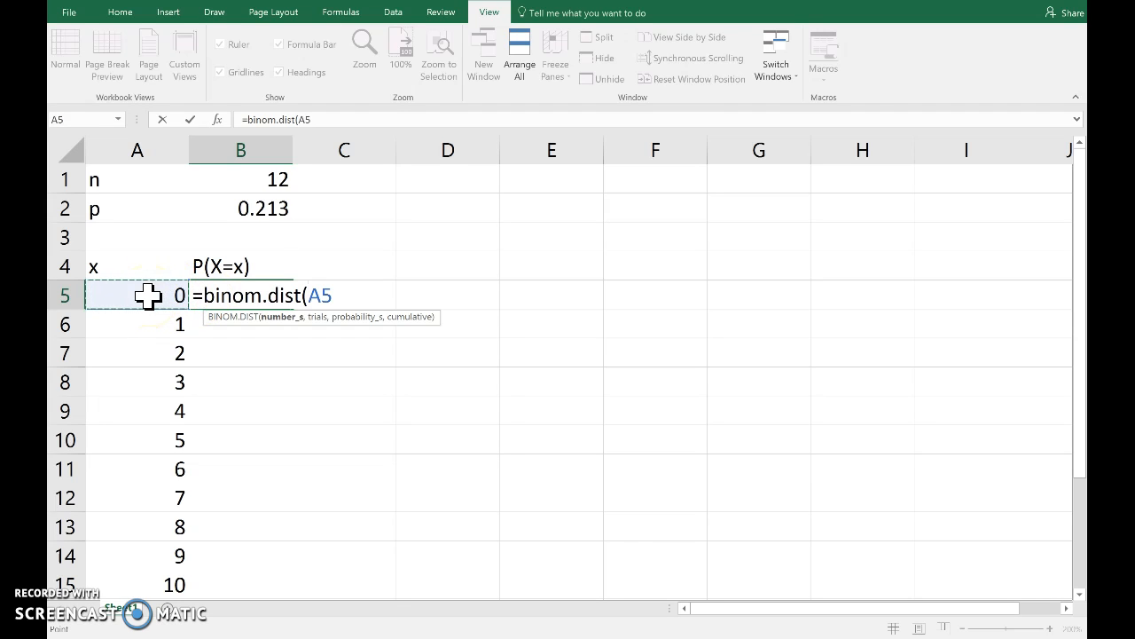
text(,)
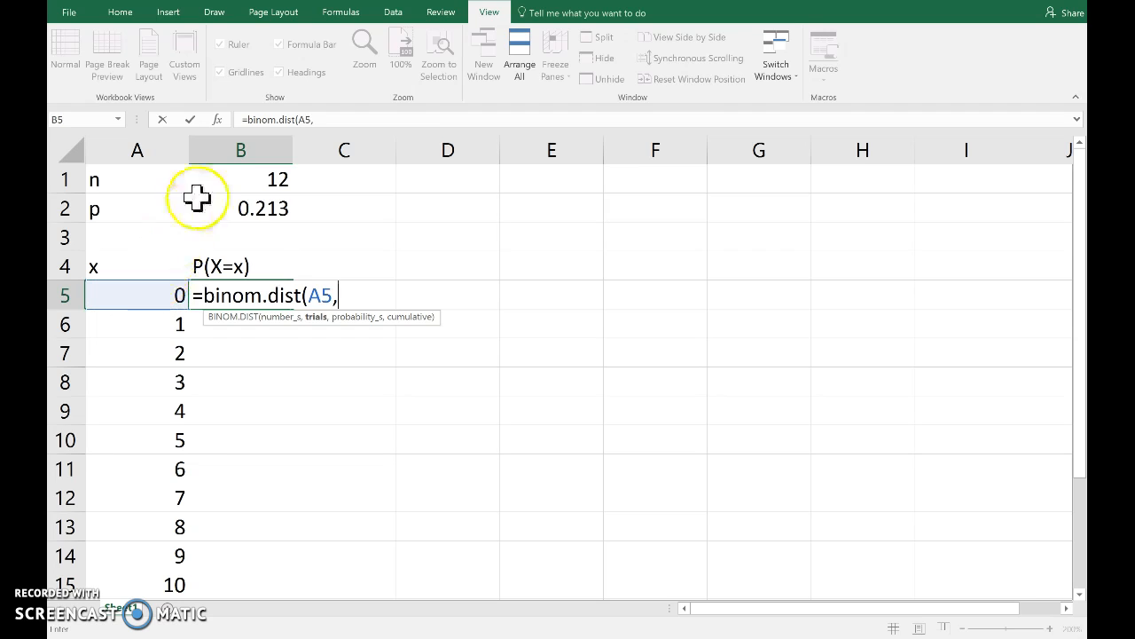
- Add trials from B$1 and probability from B$2 with locked rows as the next arguments
click(242, 179)
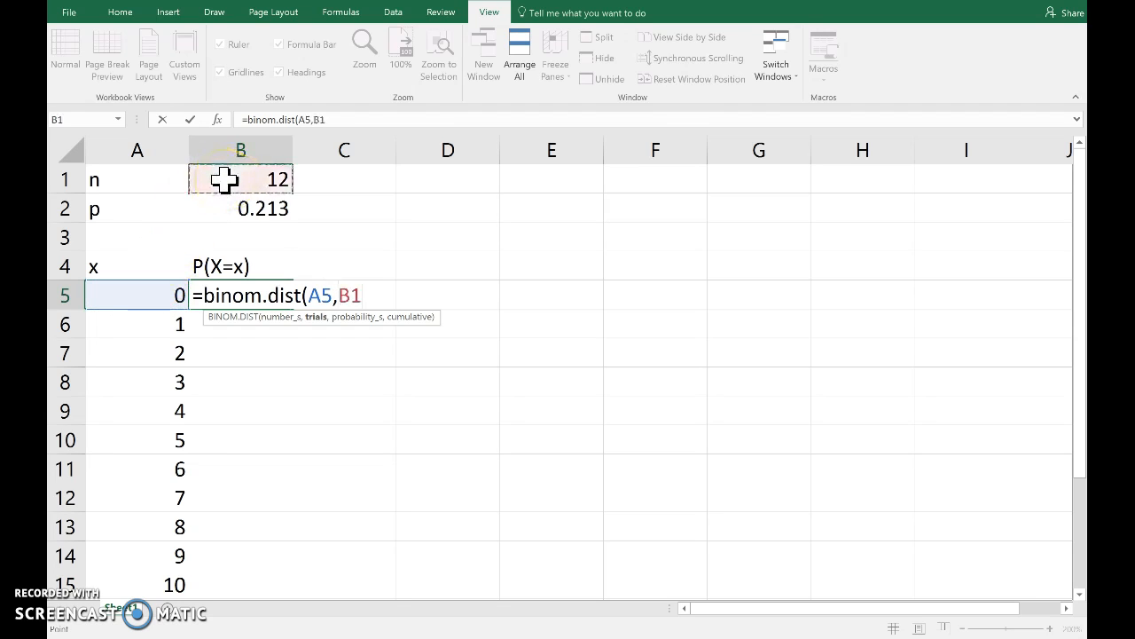
click(353, 295)
text($)
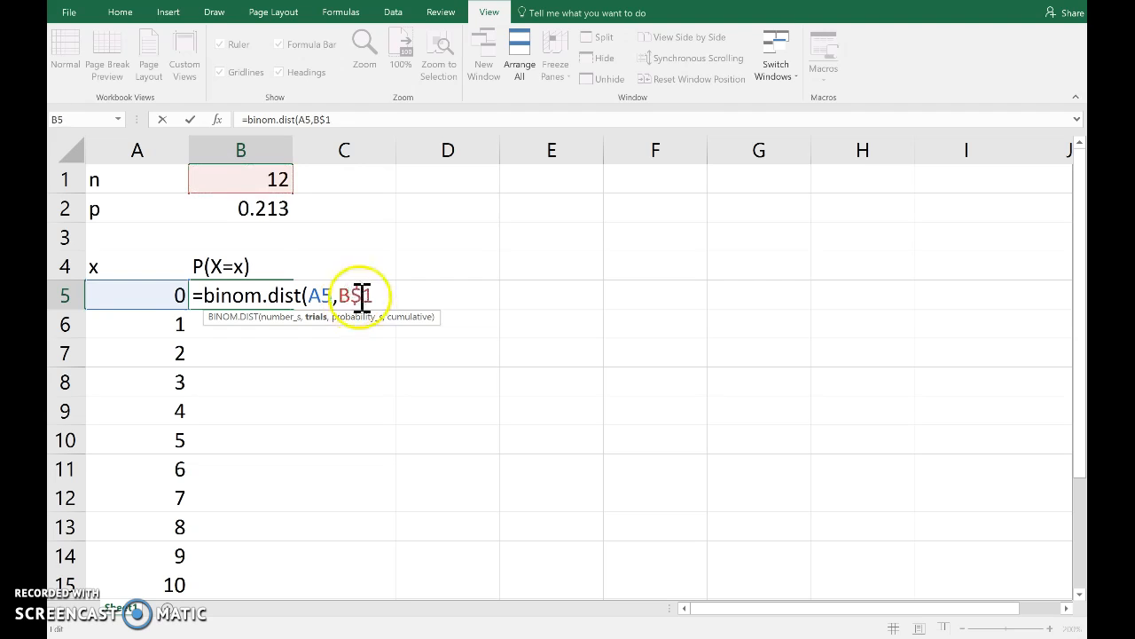
text(,)
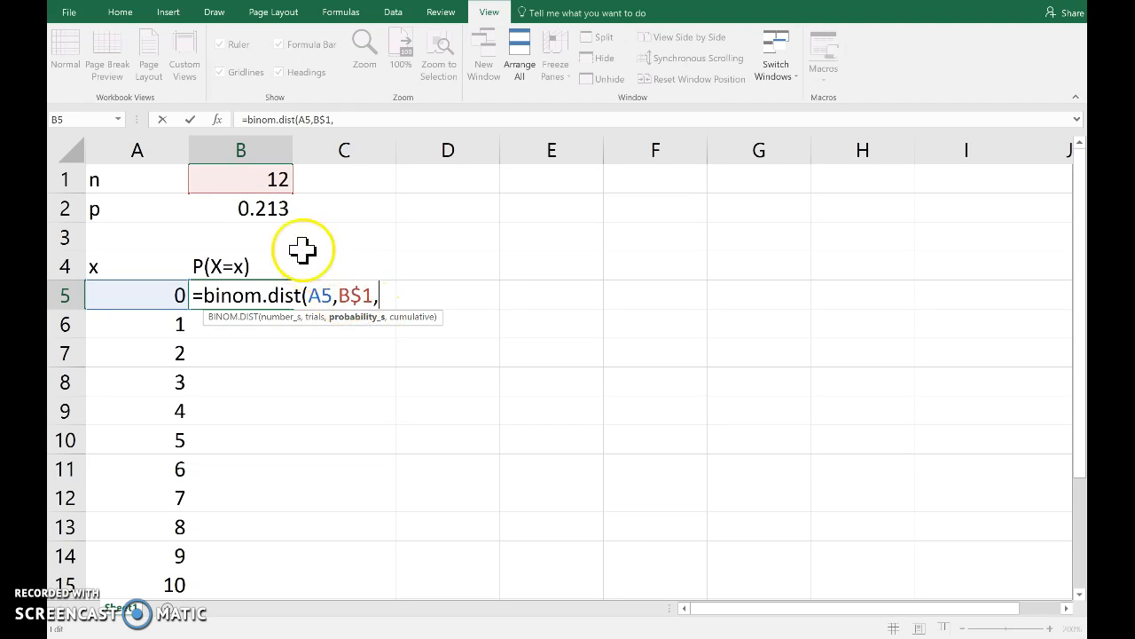
click(241, 208)
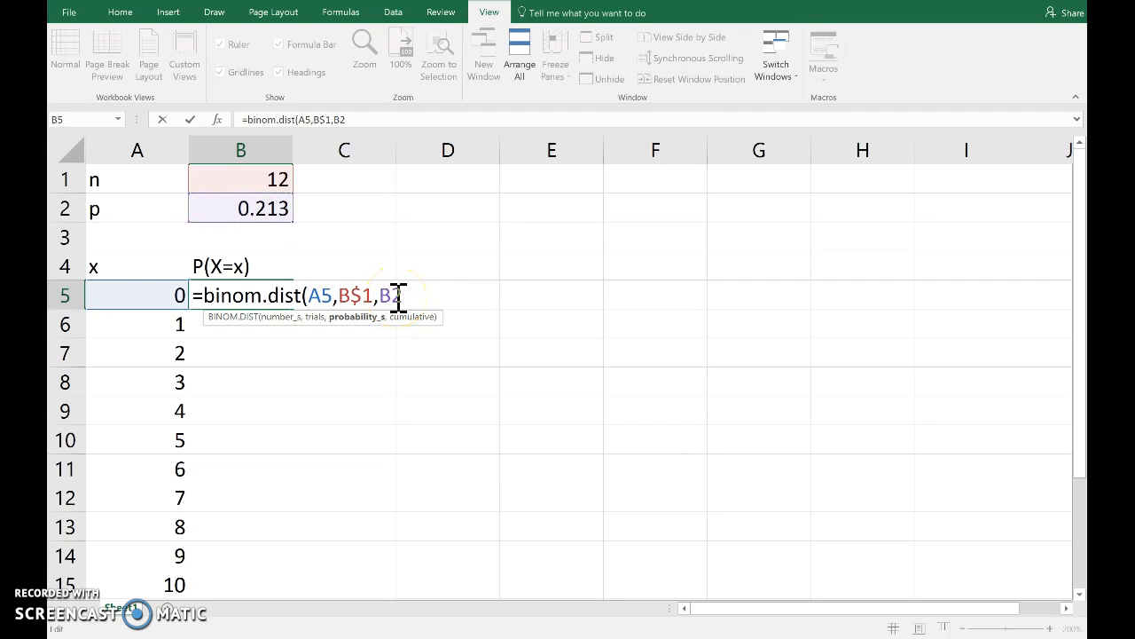
text($)
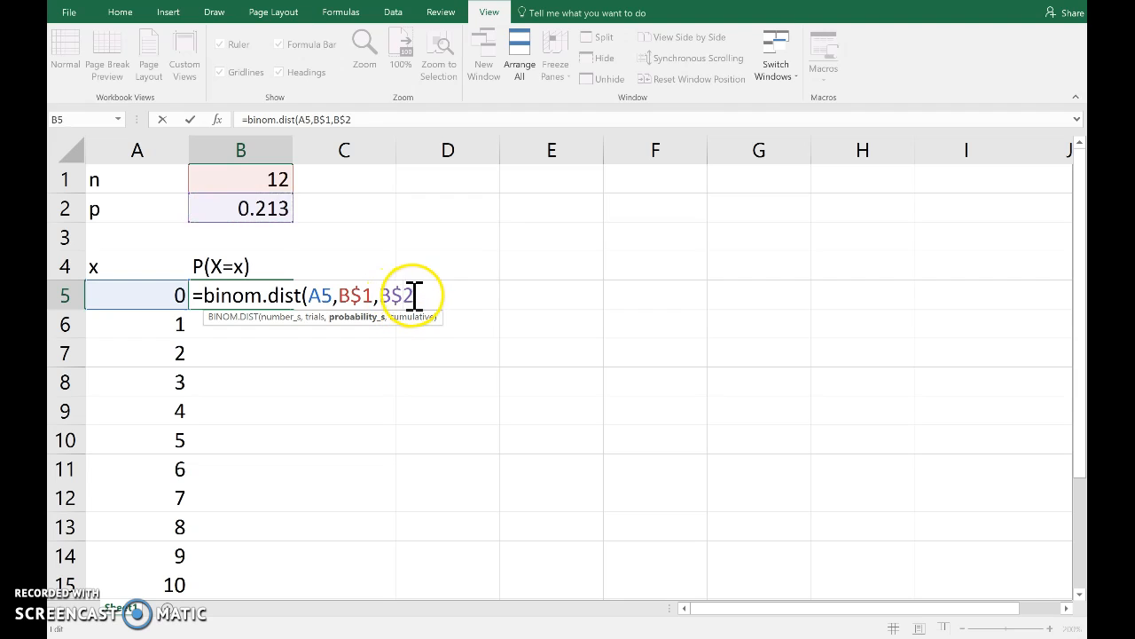
text(,)
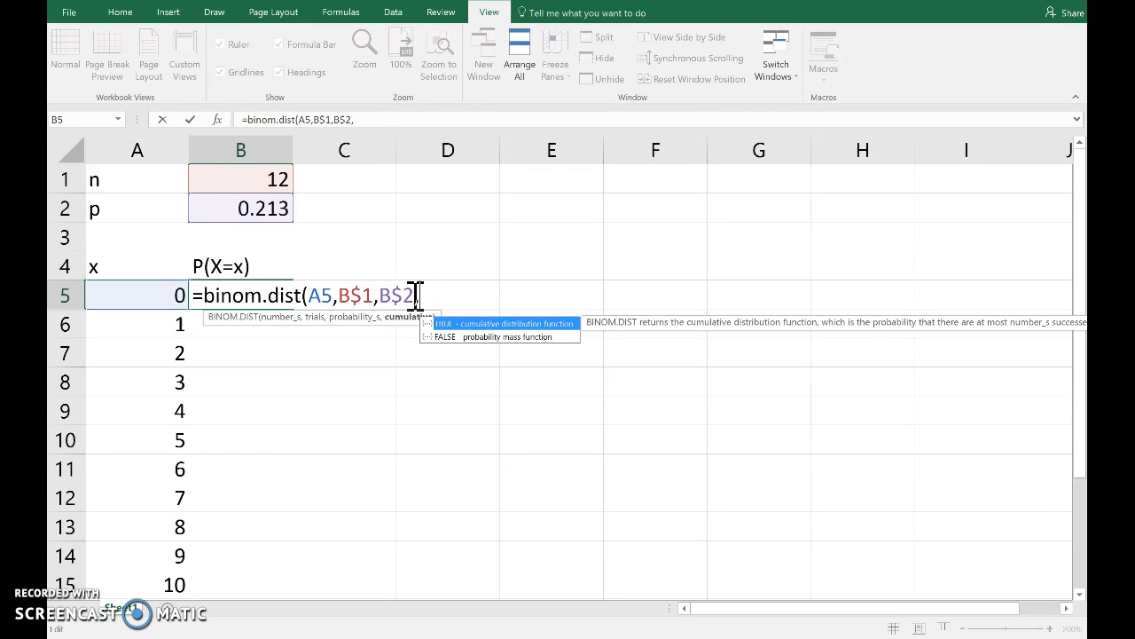
mouse_move(558, 333)
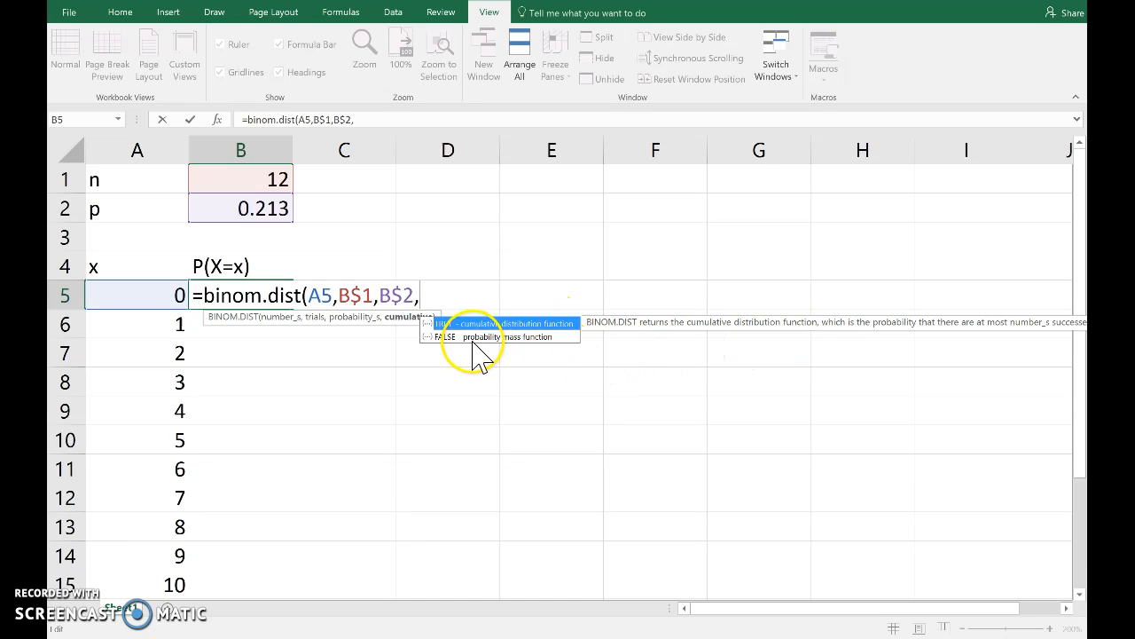
mouse_move(528, 351)
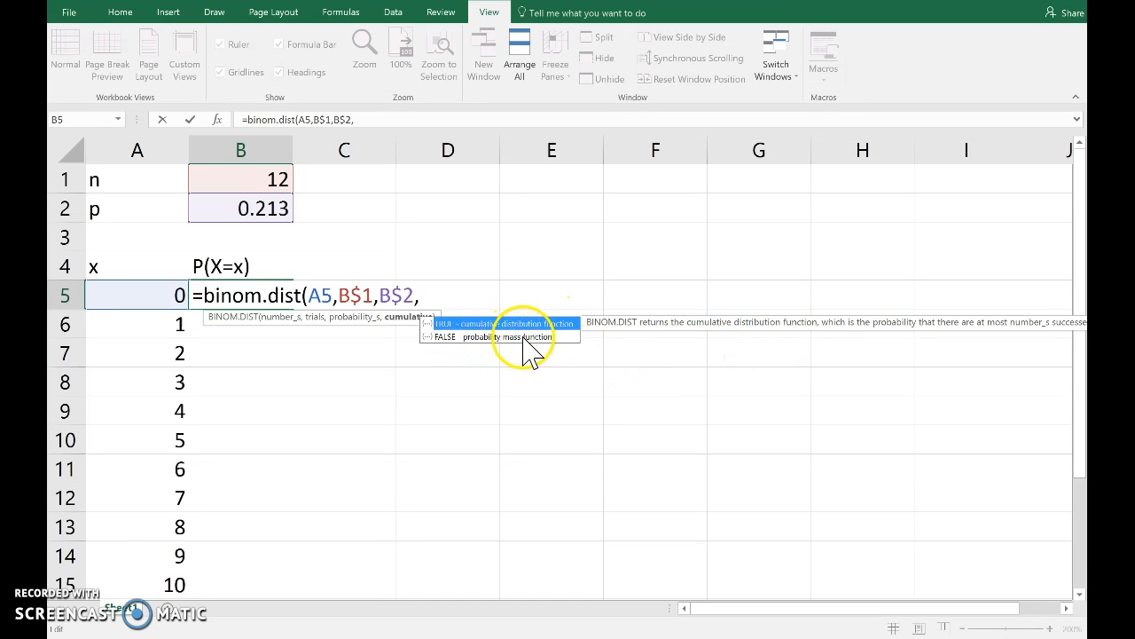
mouse_move(458, 355)
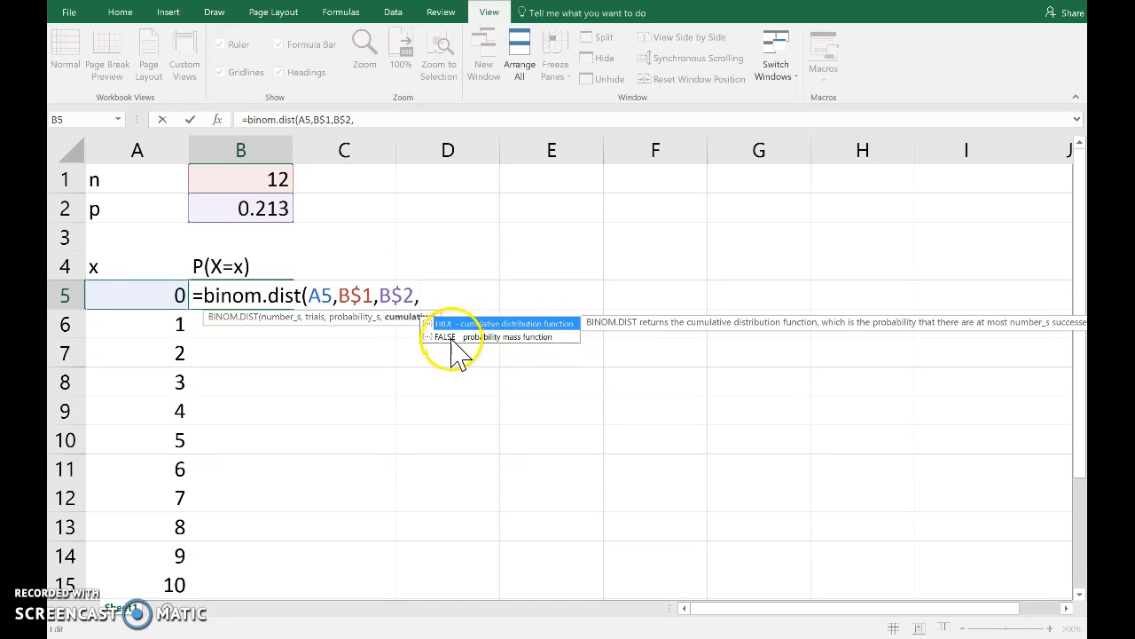
- Complete the formula with FALSE) so B5 returns the non-cumulative probability for x = 0
text(FA)
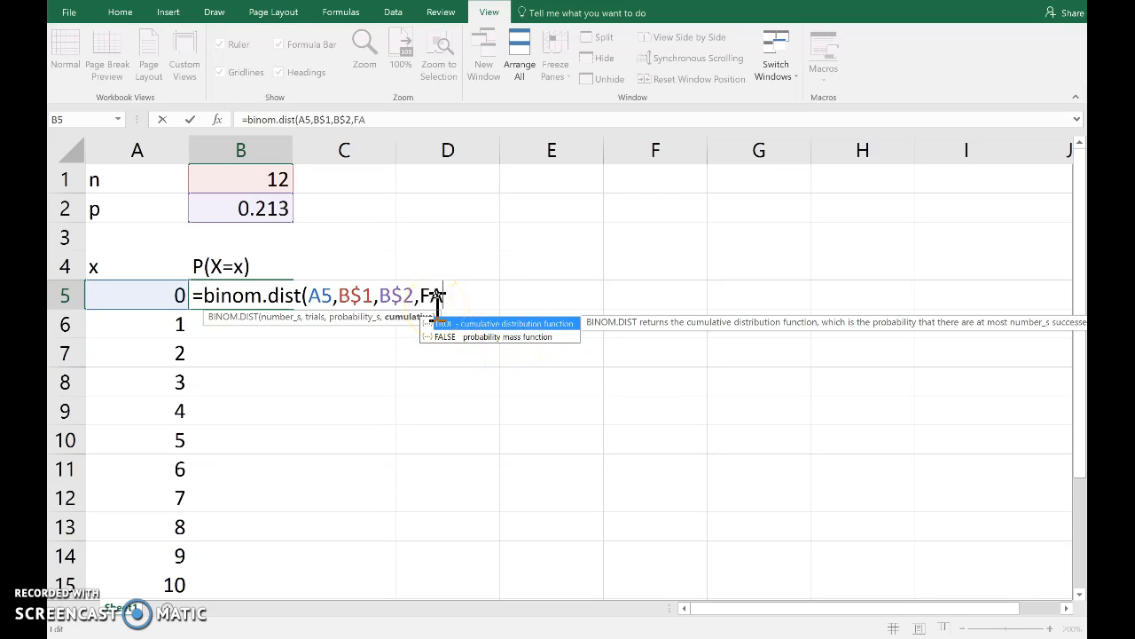
text(LSE))
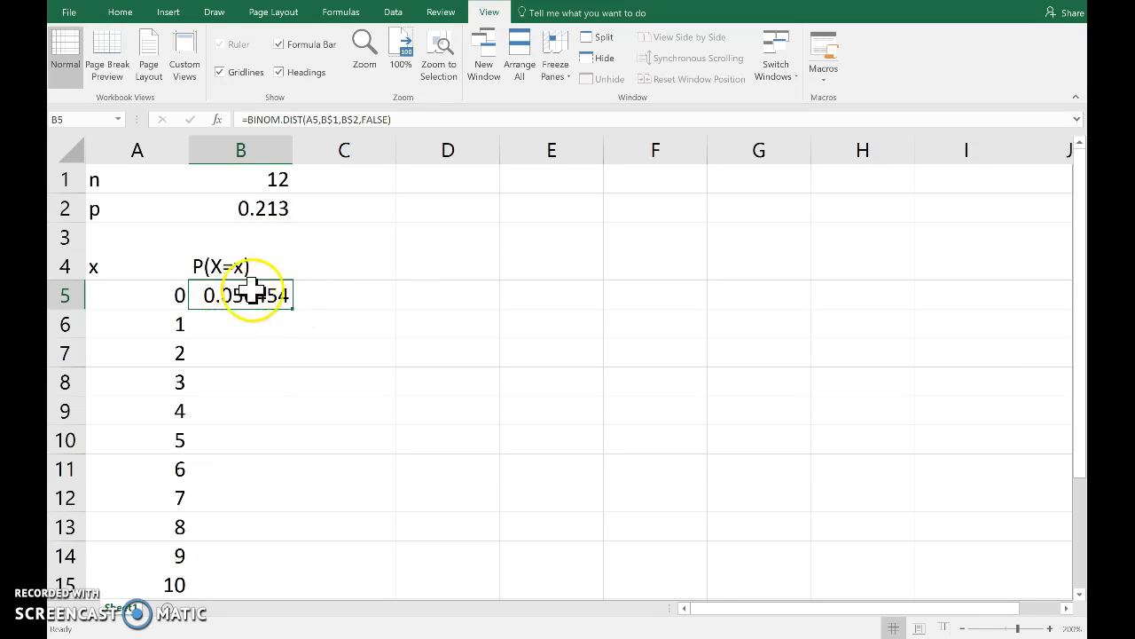
mouse_move(298, 309)
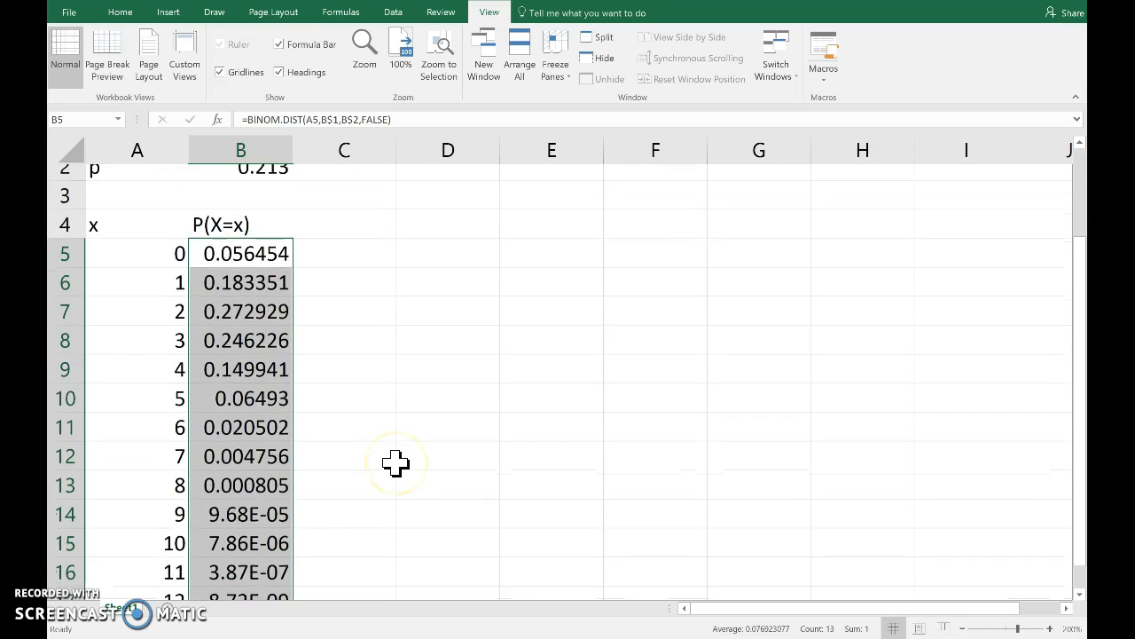
- Scroll down to check the filled probabilities for x = 0 to 12
scroll(down, 3)
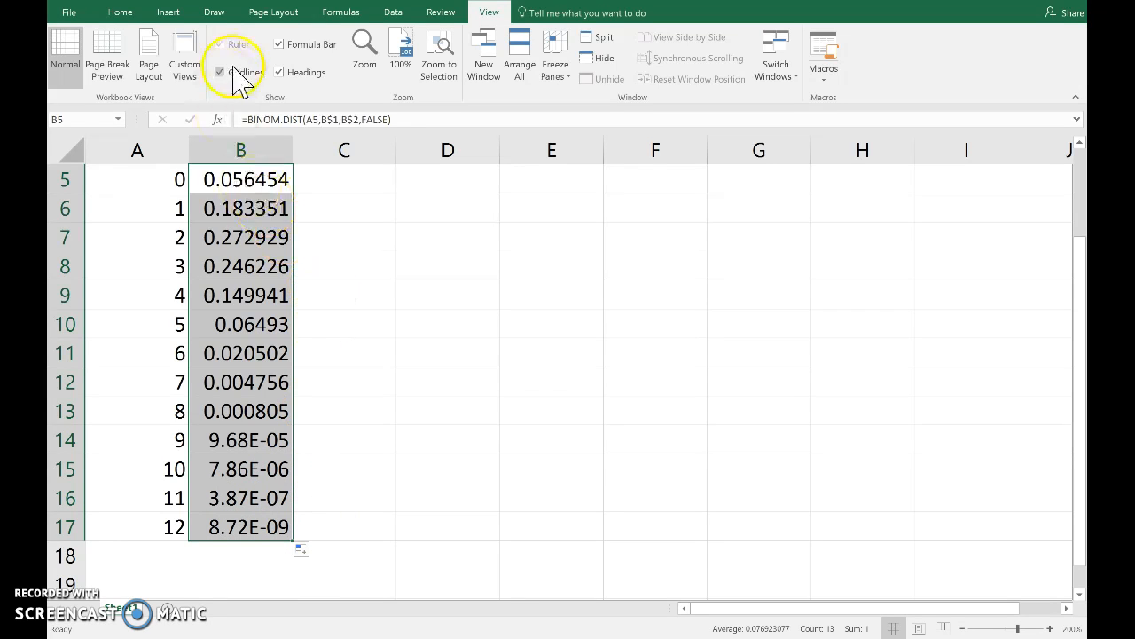
- Reduce the decimals on the Home ribbon so column B shows four decimal places
click(120, 11)
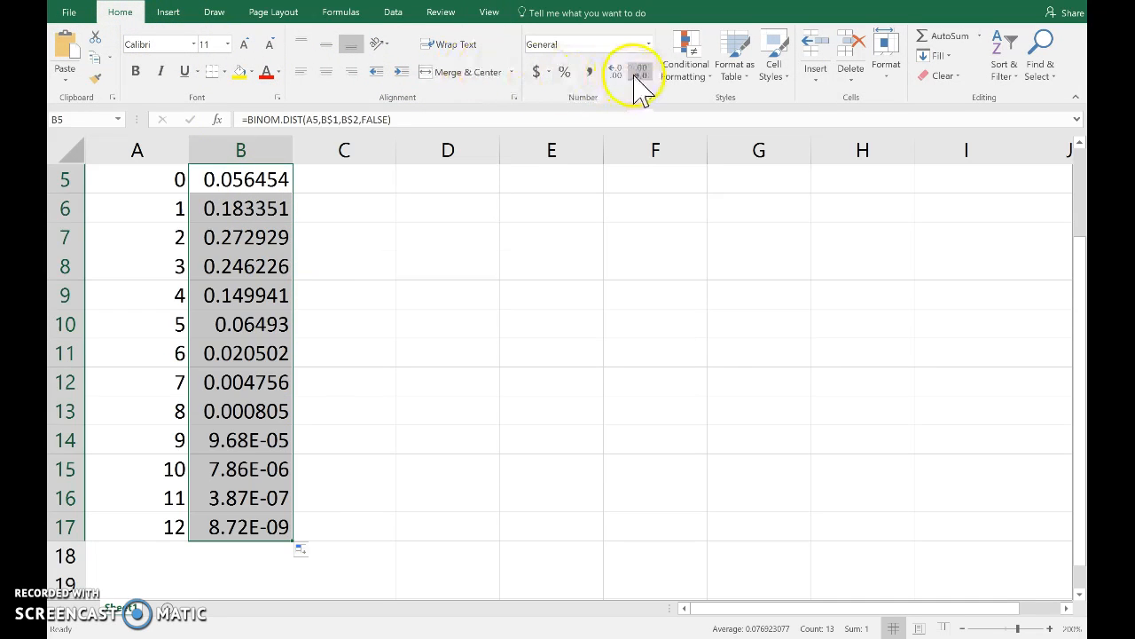
mouse_move(643, 71)
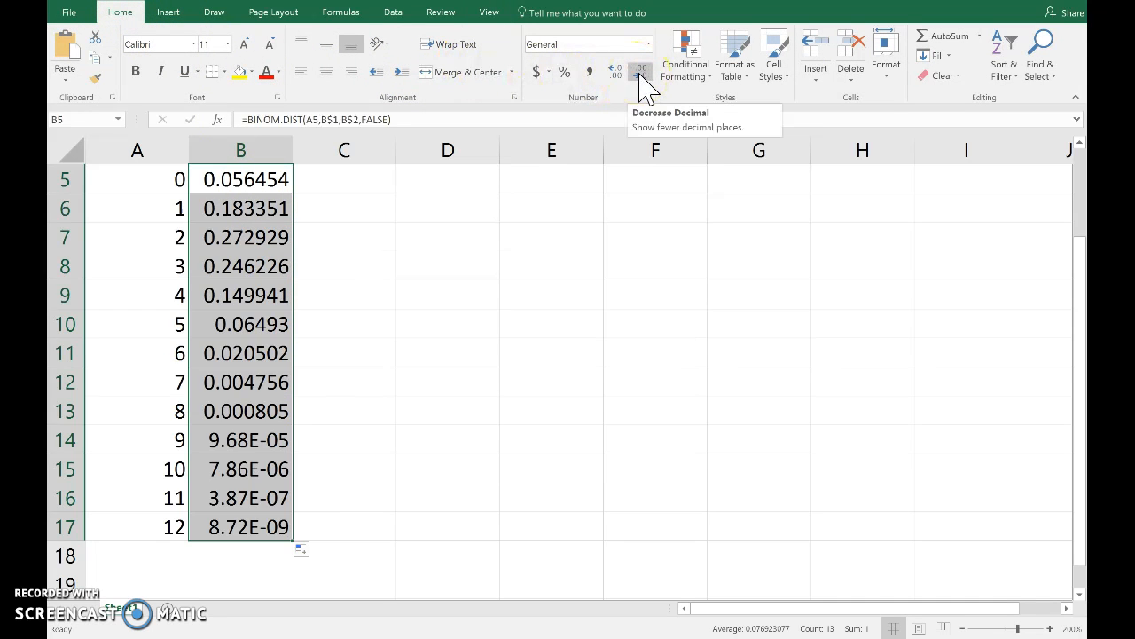
click(641, 71)
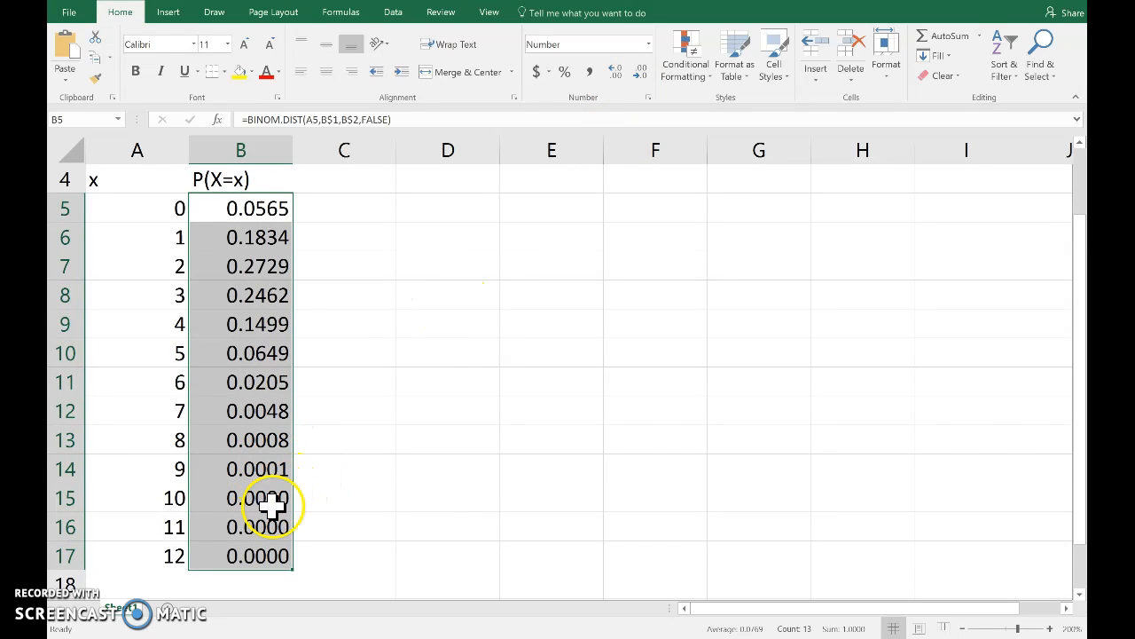
mouse_move(298, 557)
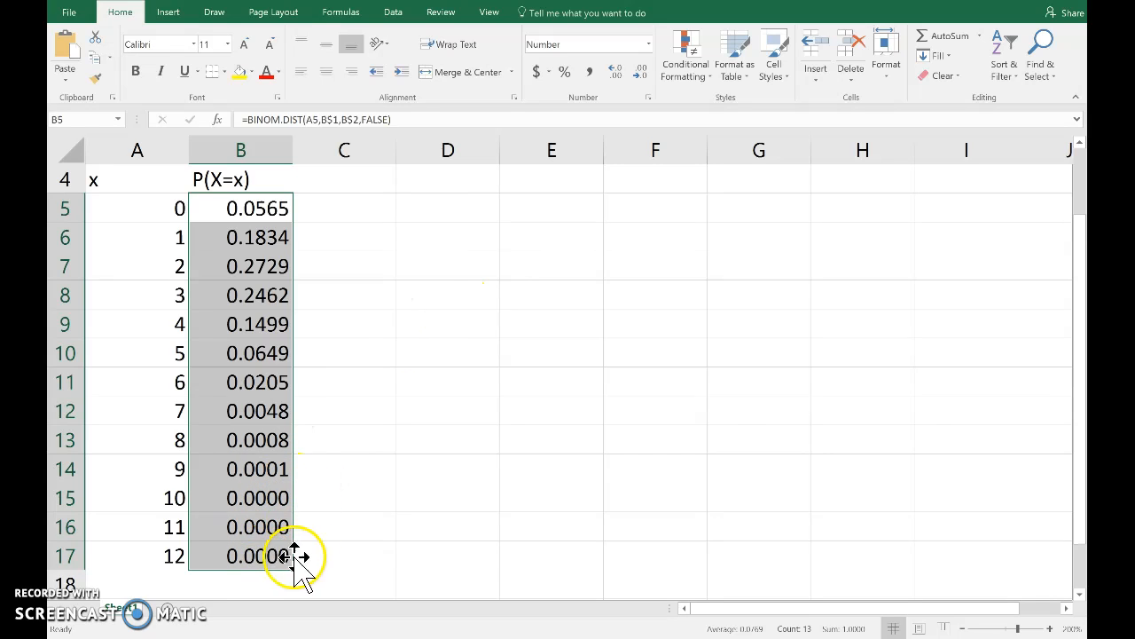
mouse_move(301, 496)
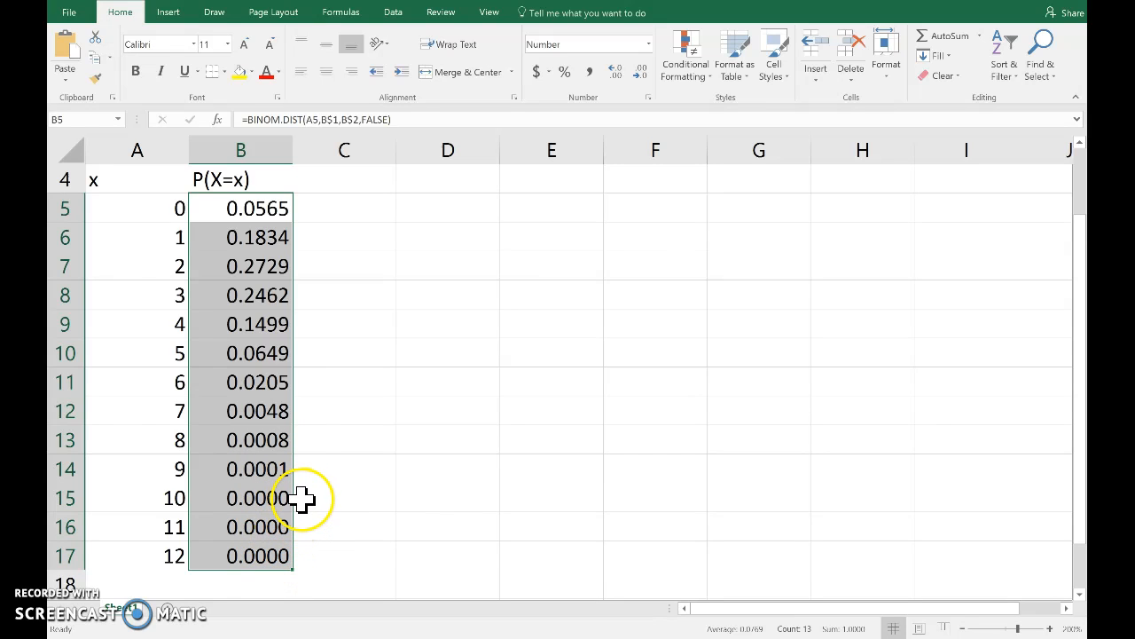
mouse_move(323, 412)
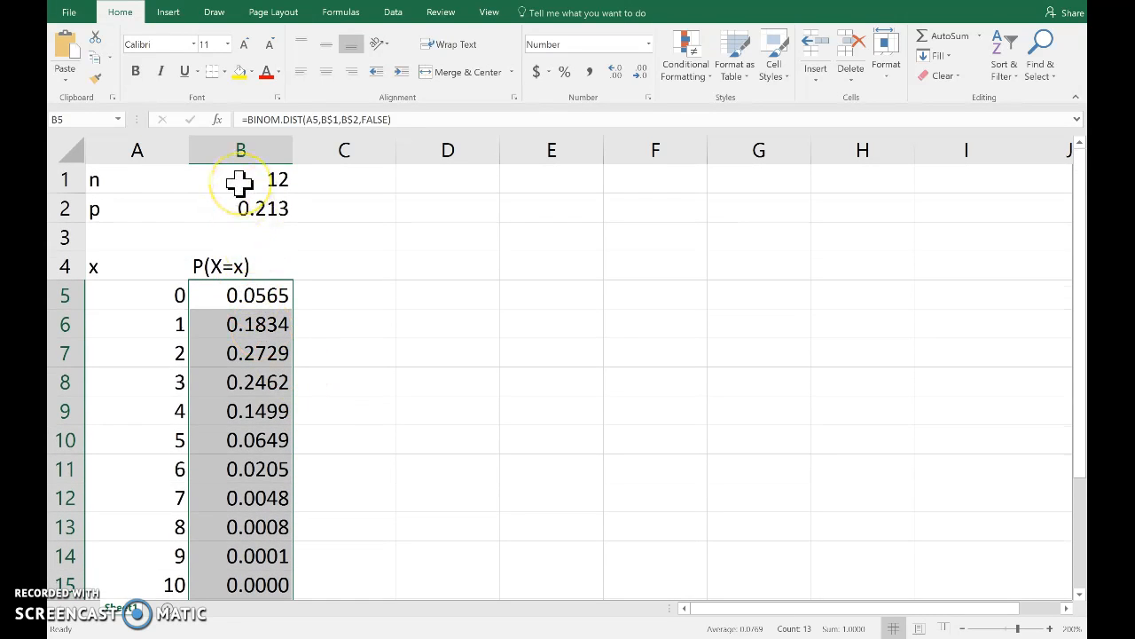
mouse_move(126, 355)
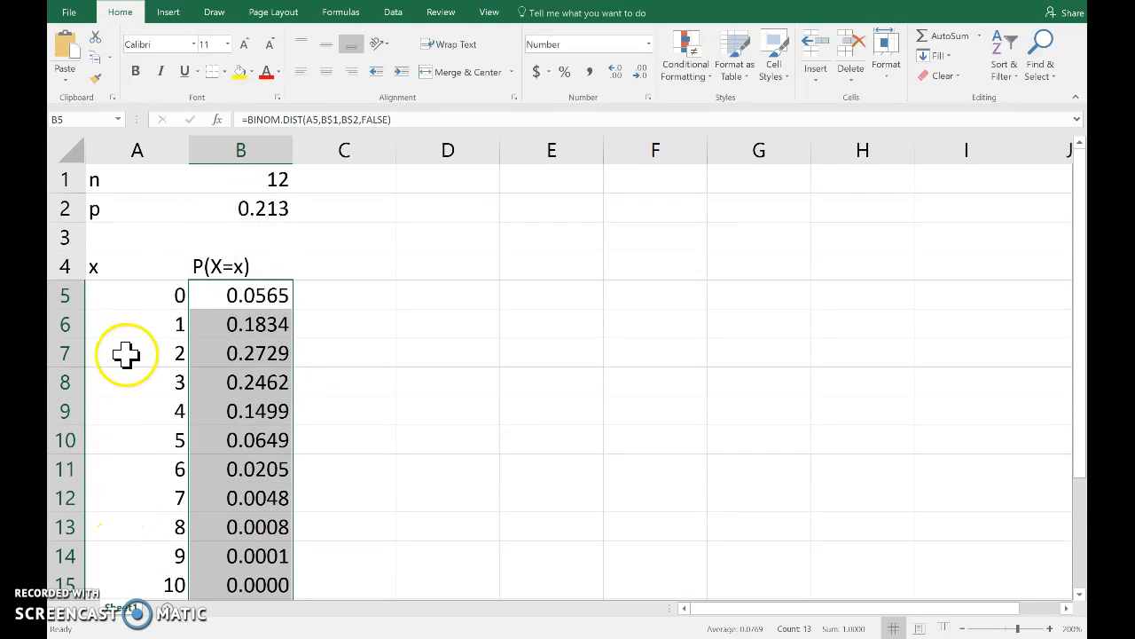
mouse_move(128, 347)
text(0.5)
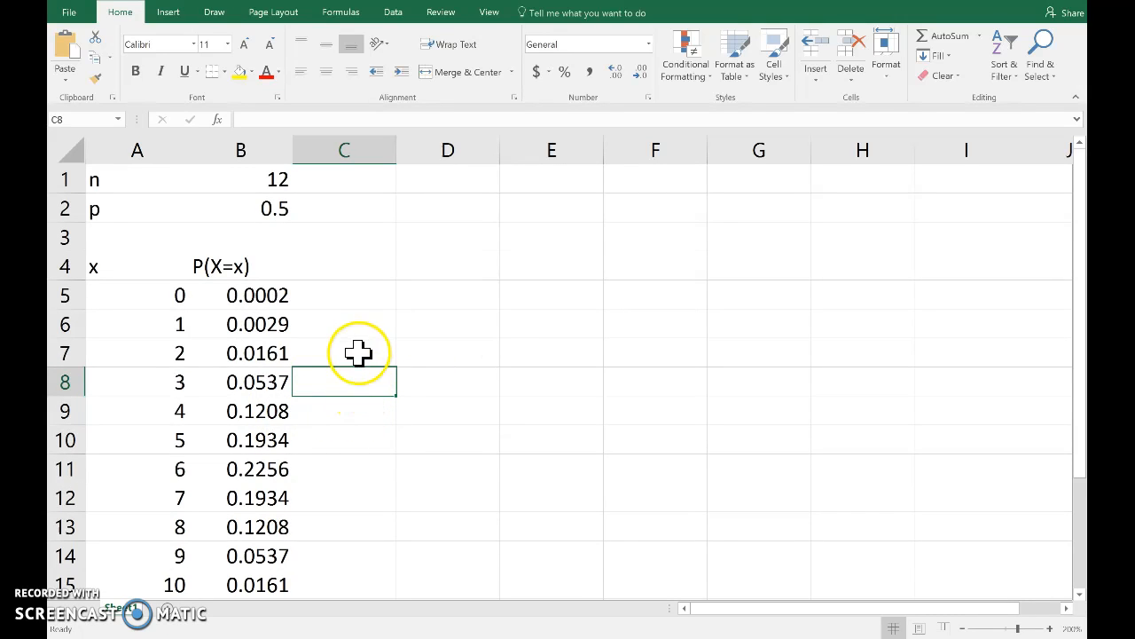
- Start a SUM formula in C7 by entering =s
text(=s)
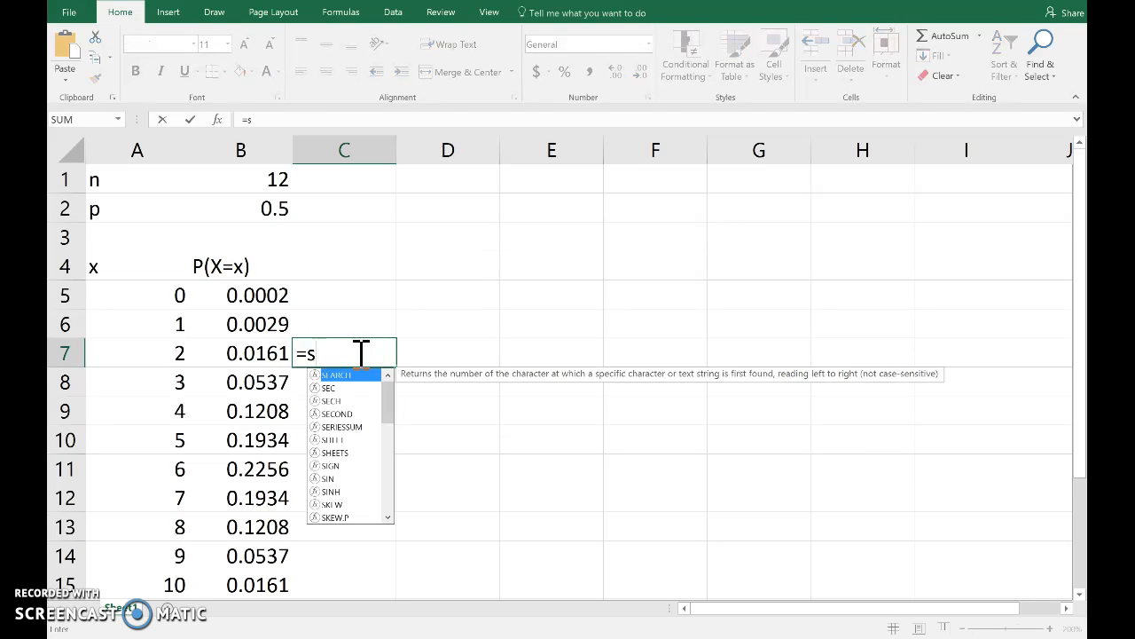